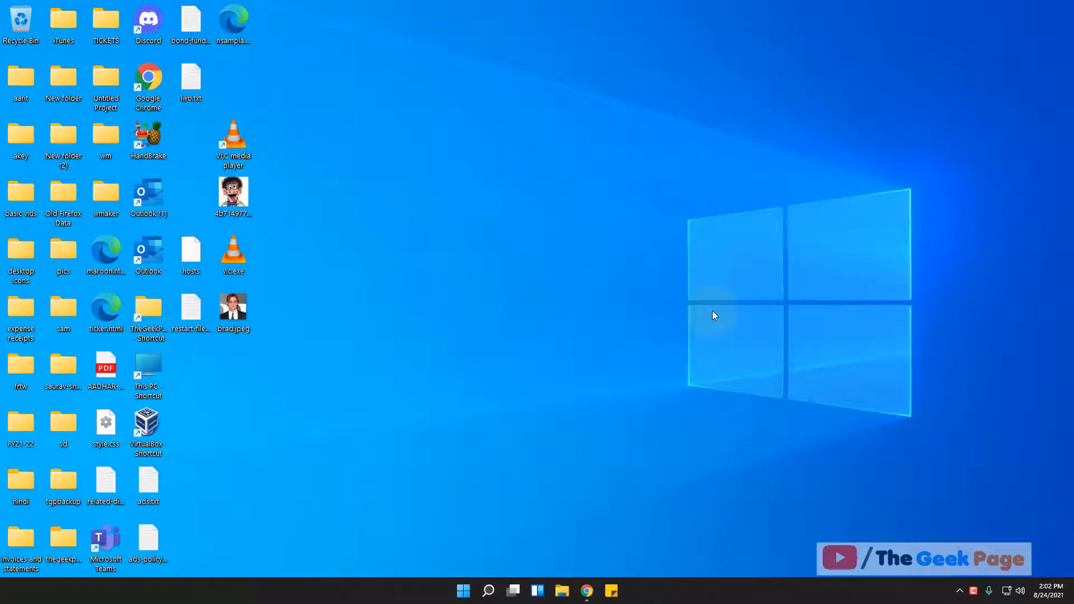
{"action": "mouse_move", "coordinate": [706, 310]}
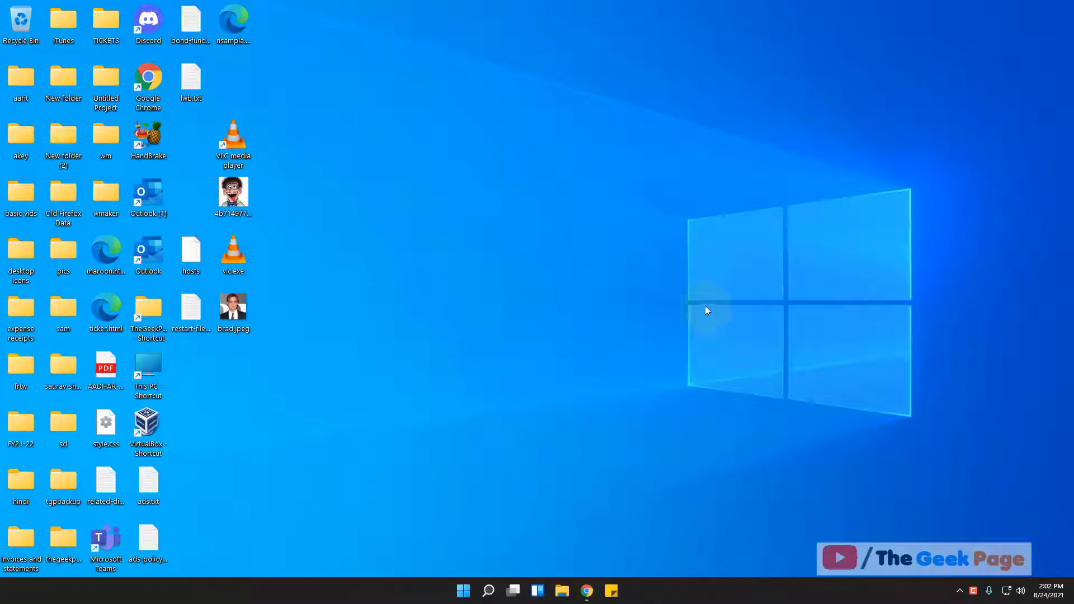
{"action": "mouse_move", "coordinate": [722, 313]}
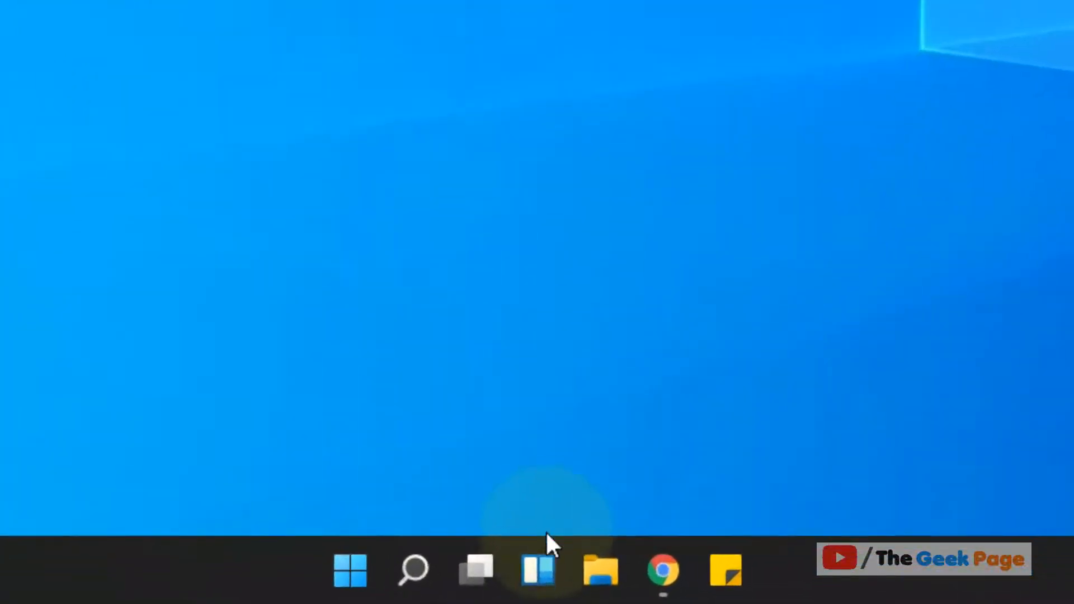
{"action": "mouse_move", "coordinate": [392, 182]}
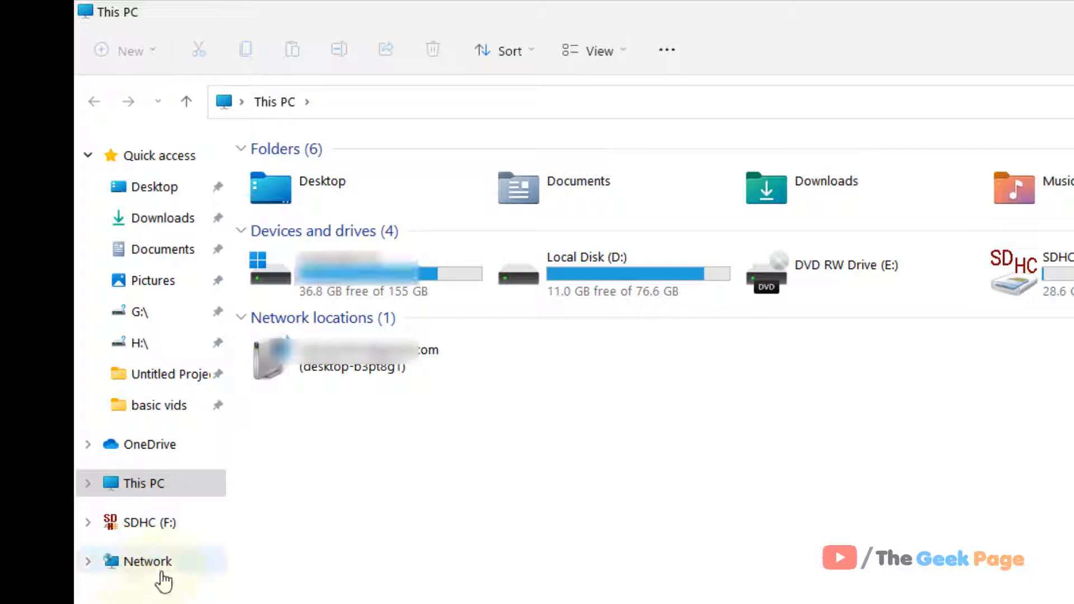
- Select Network in File Explorer's navigation pane to view shared resources
{"action": "left_click", "coordinate": [146, 561]}
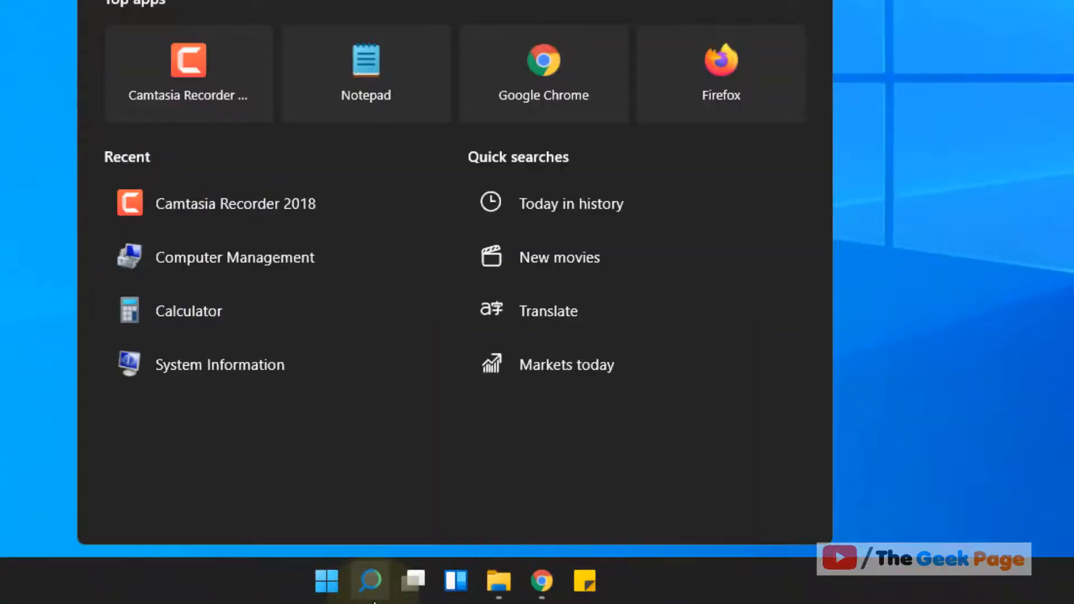
- Search for 'computer management' and launch the Computer Management app
{"action": "type", "text": "computer Management"}
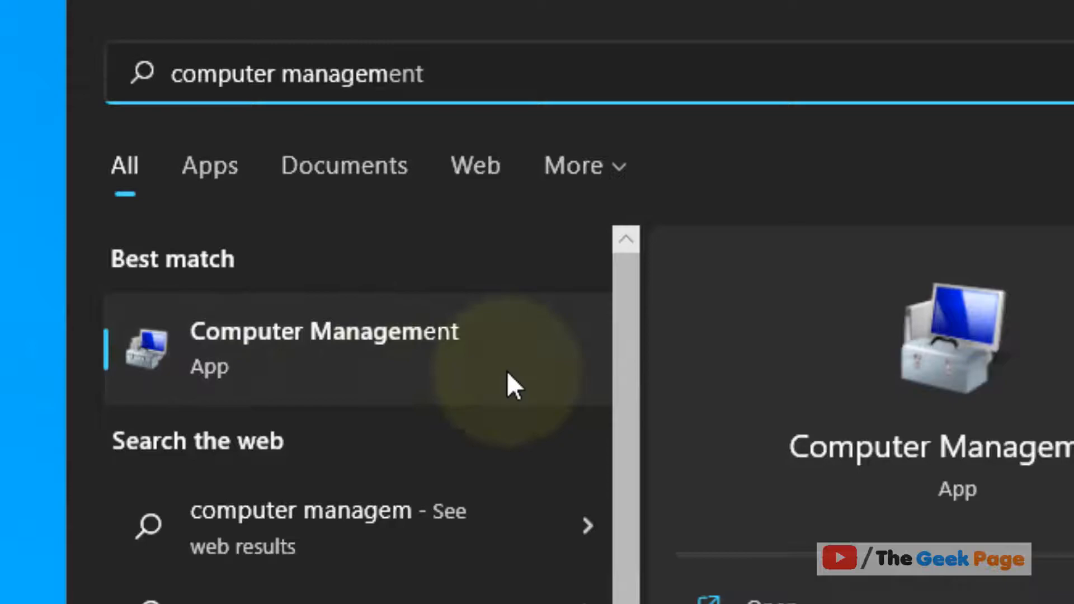
{"action": "left_click", "coordinate": [322, 337]}
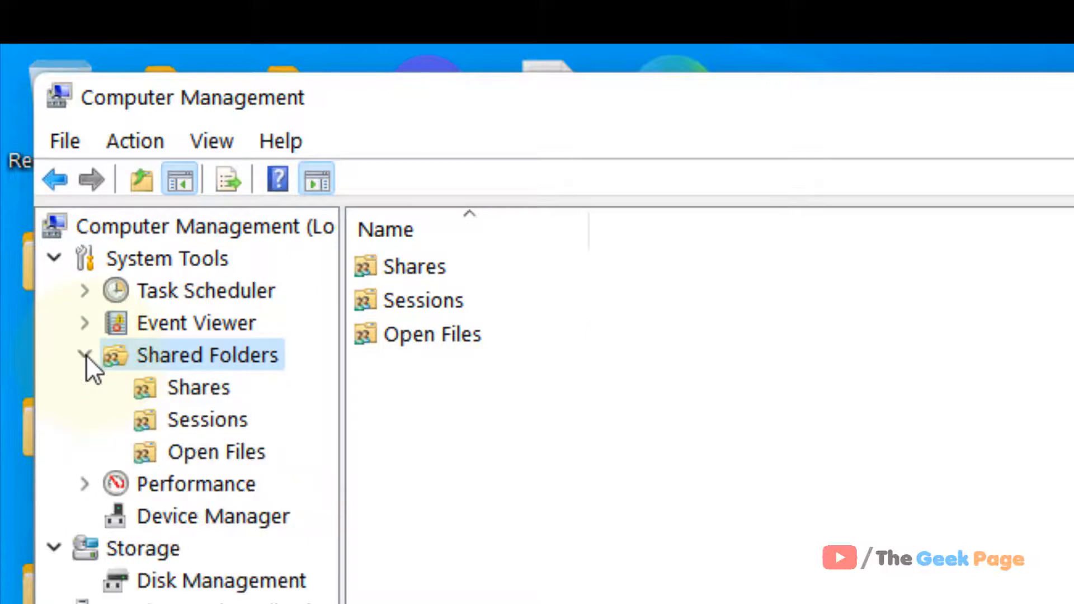
- Show Shared Folders > Shares, listing ADMIN$, C$, D$, IPC$, Old Firefox and print$
{"action": "left_click", "coordinate": [198, 388]}
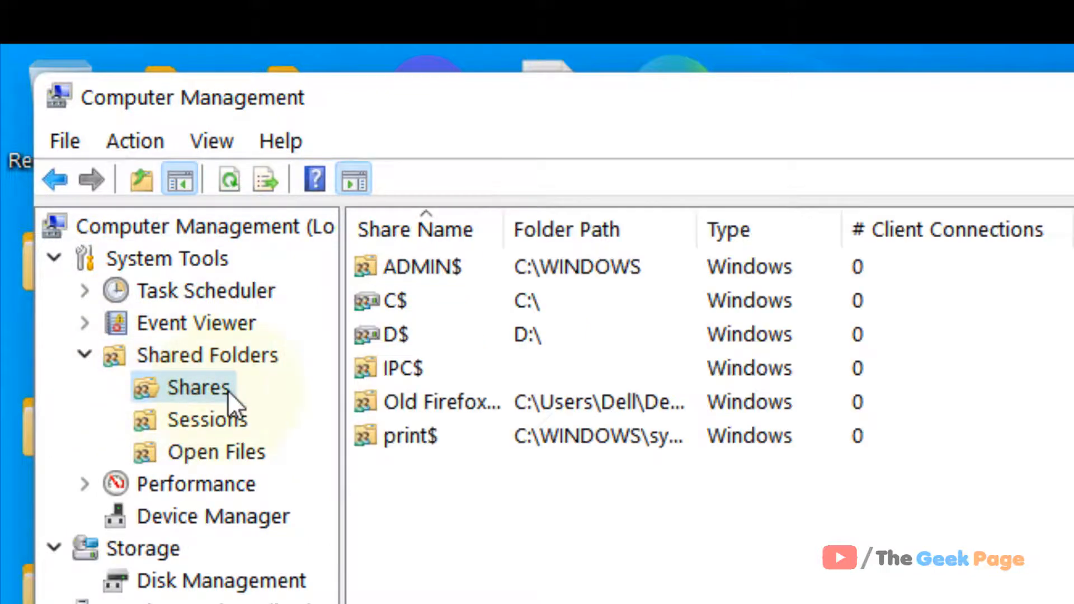
{"action": "left_click", "coordinate": [440, 401]}
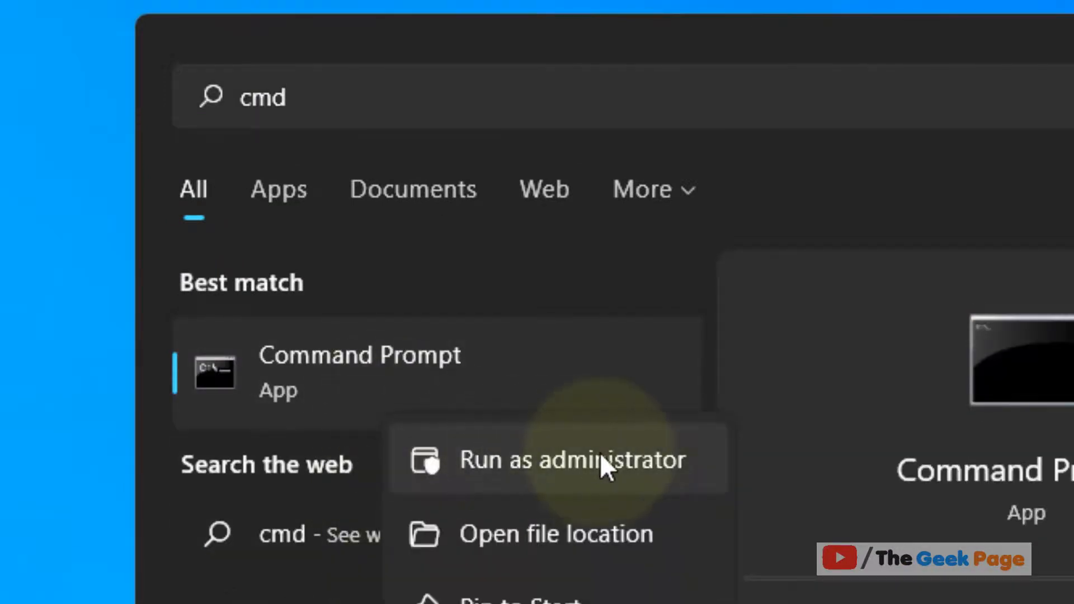
- Run Command Prompt as administrator and execute 'net share' to list shares like C$ and D$
{"action": "left_click", "coordinate": [598, 467]}
{"action": "type", "text": "net sha"}
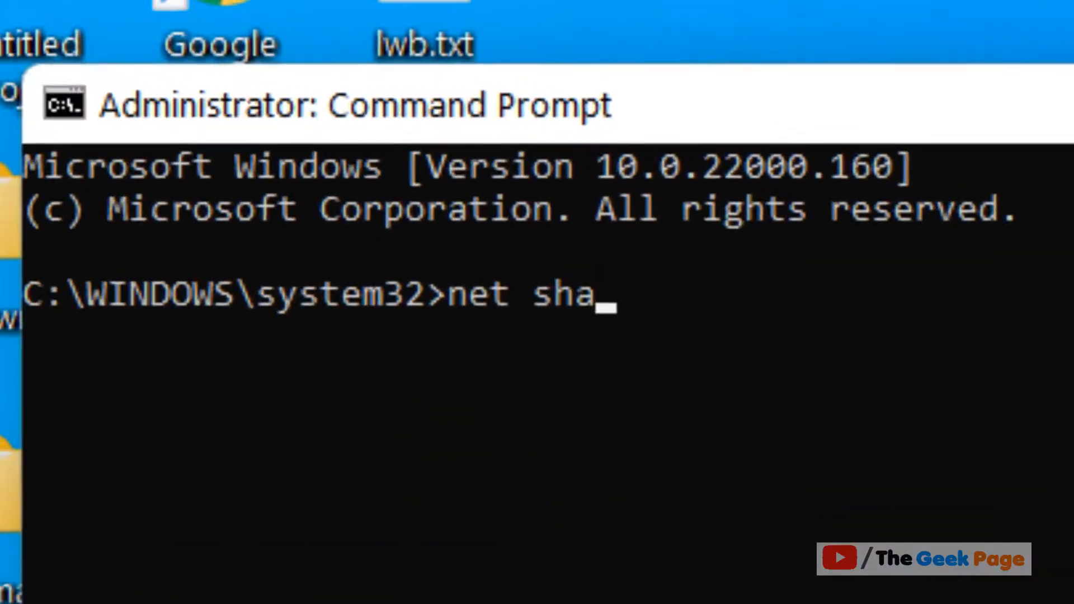
{"action": "key", "text": "Enter"}
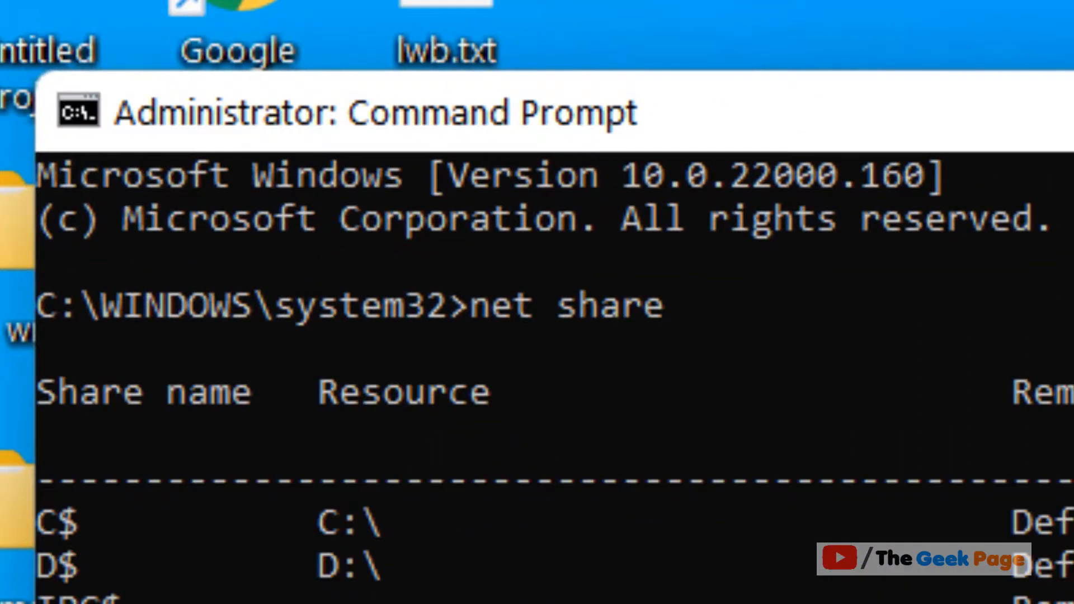